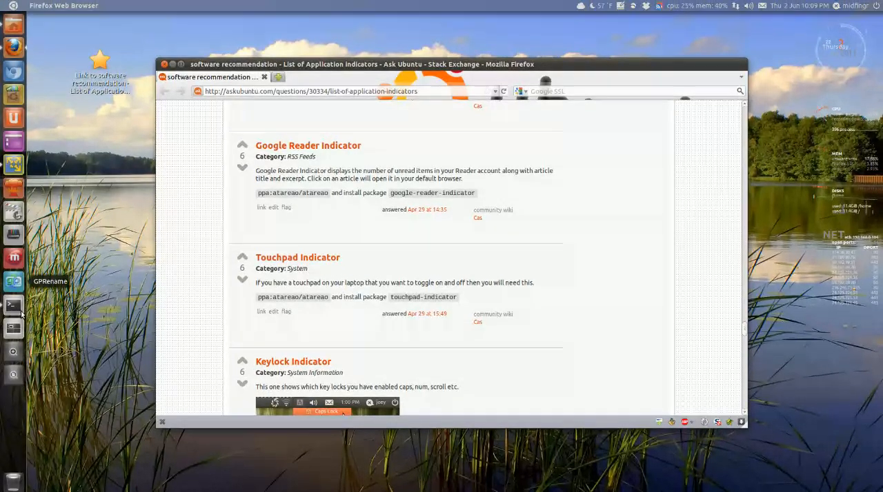
mouse_move(14, 140)
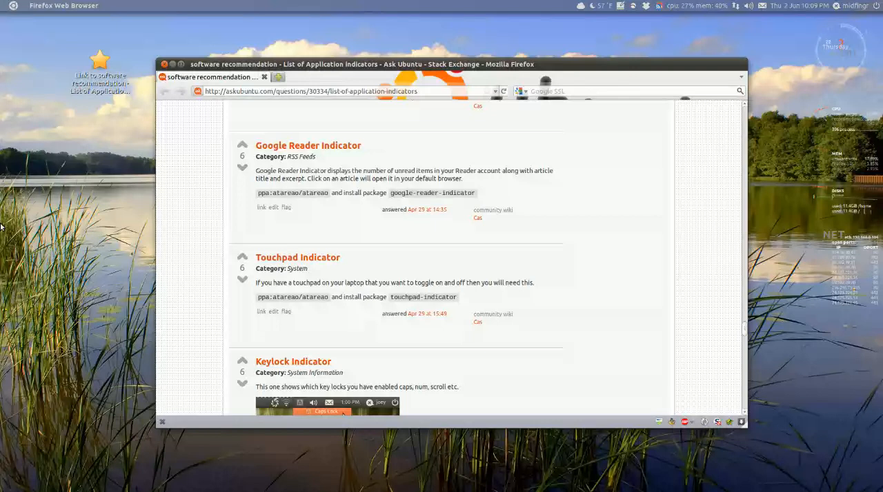
mouse_move(12, 47)
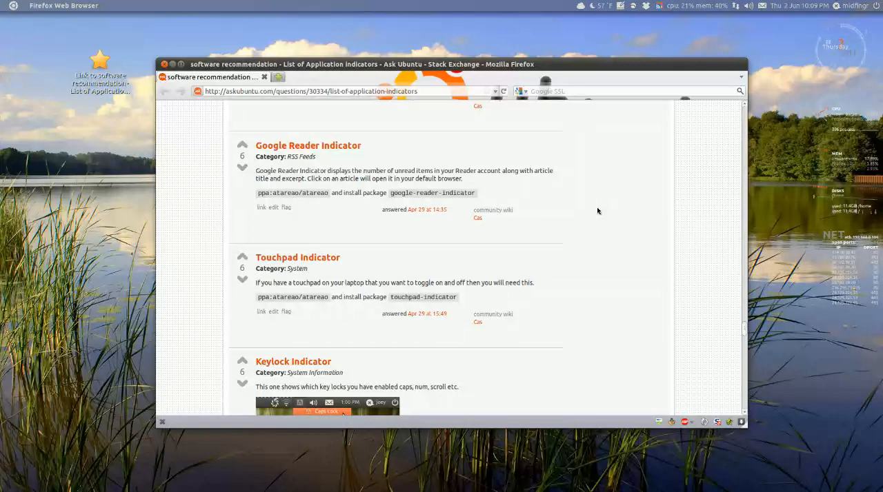
mouse_move(440, 71)
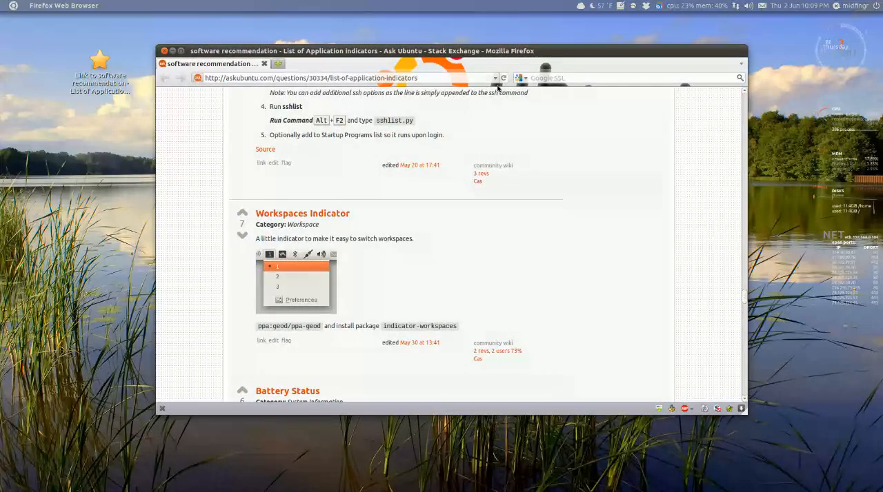
mouse_move(587, 243)
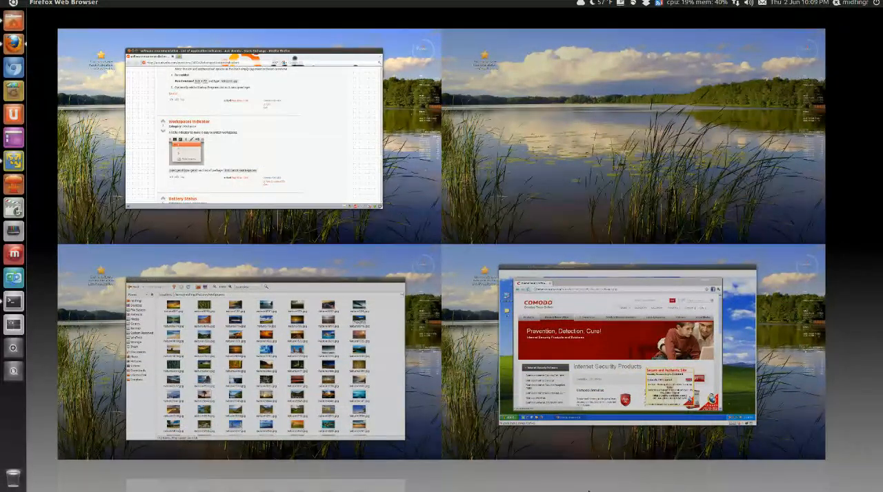
mouse_move(472, 328)
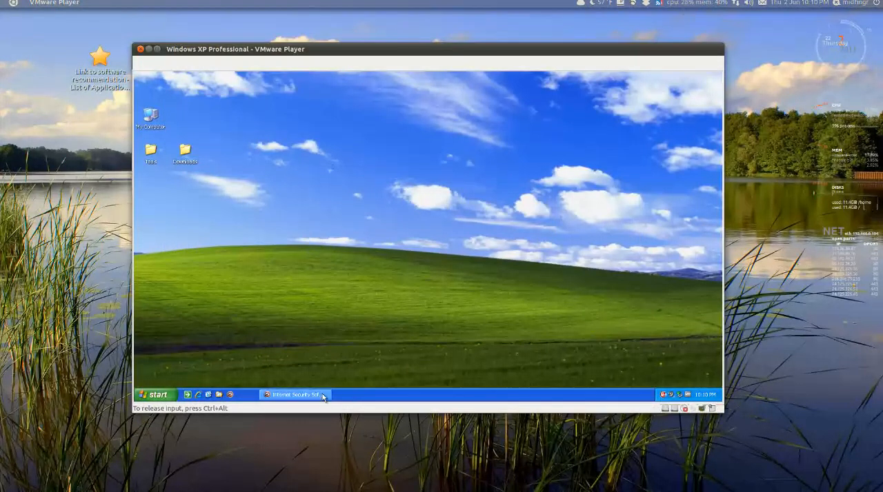
Restore the Comodo Internet Security Products page in the Windows XP guest and scroll down it
click(295, 394)
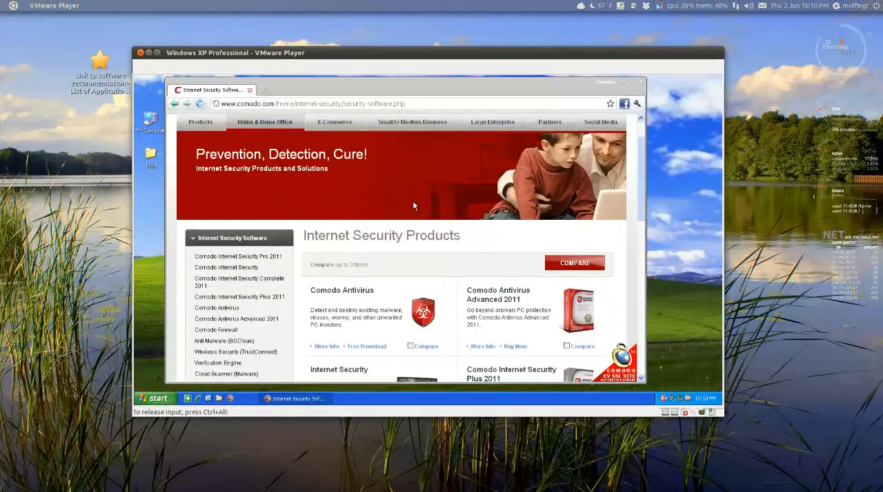
scroll(down, 3)
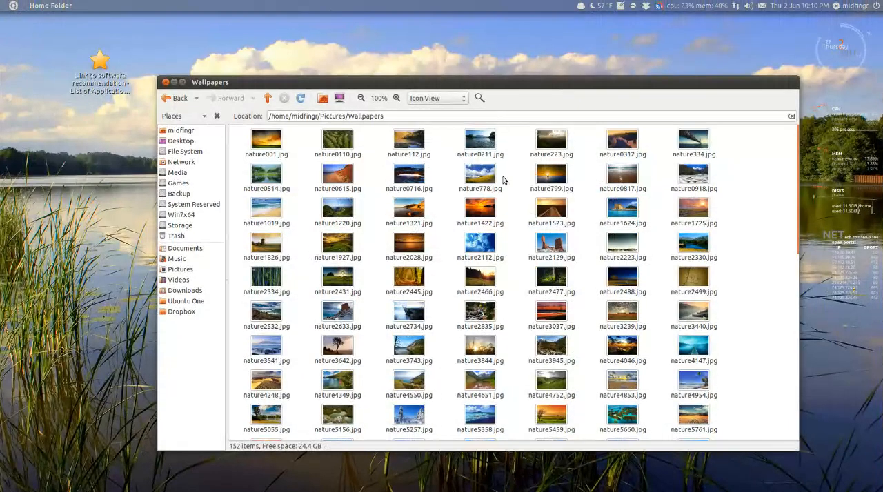
Scroll down through the nature wallpaper thumbnails in the Wallpapers folder
scroll(down, 3)
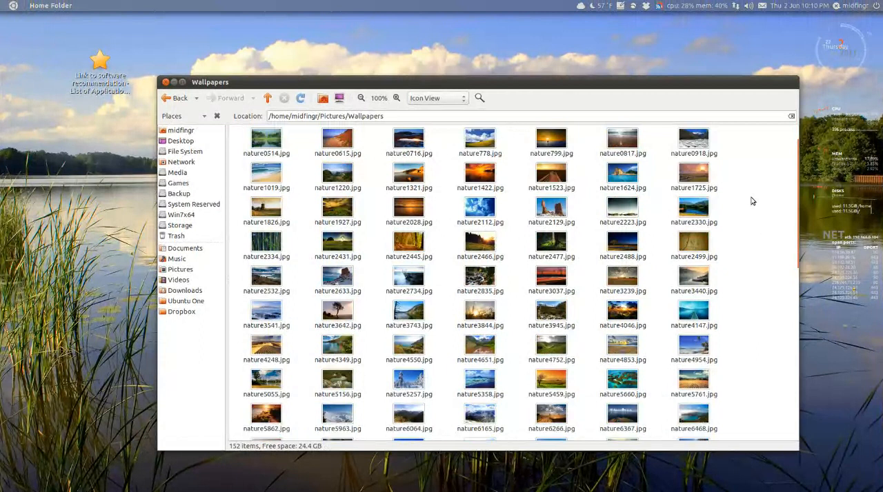
scroll(down, 3)
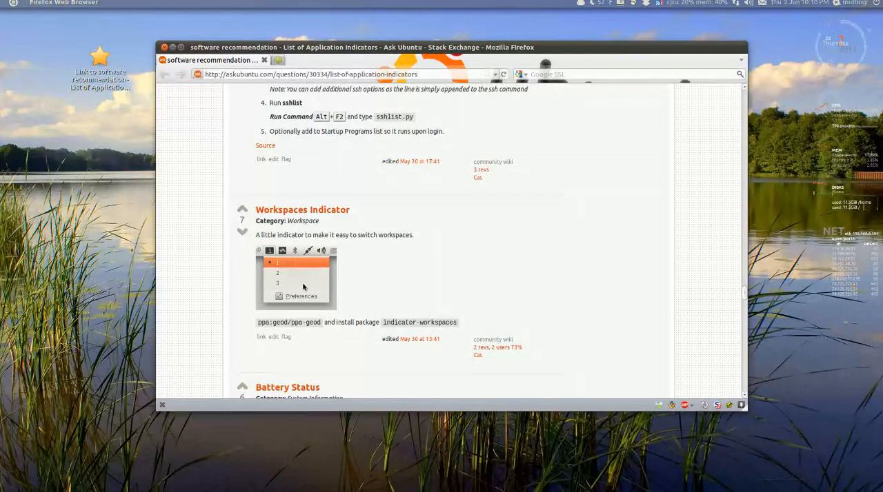
mouse_move(144, 374)
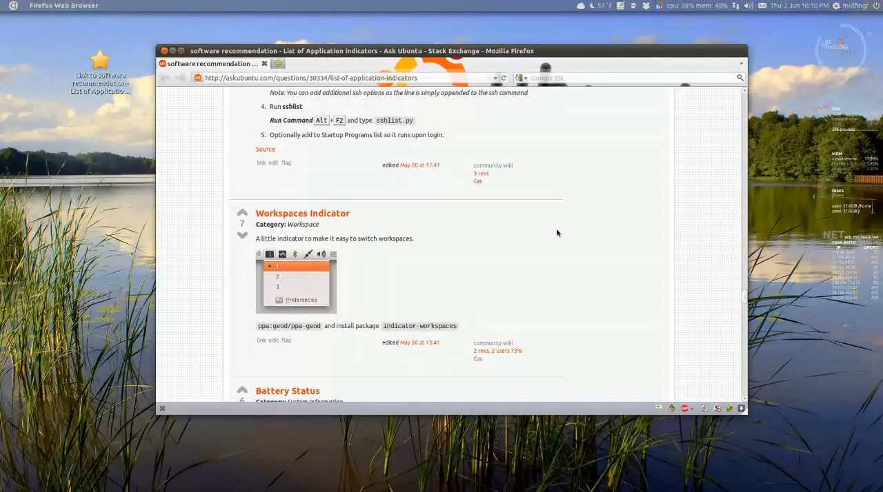
mouse_move(560, 231)
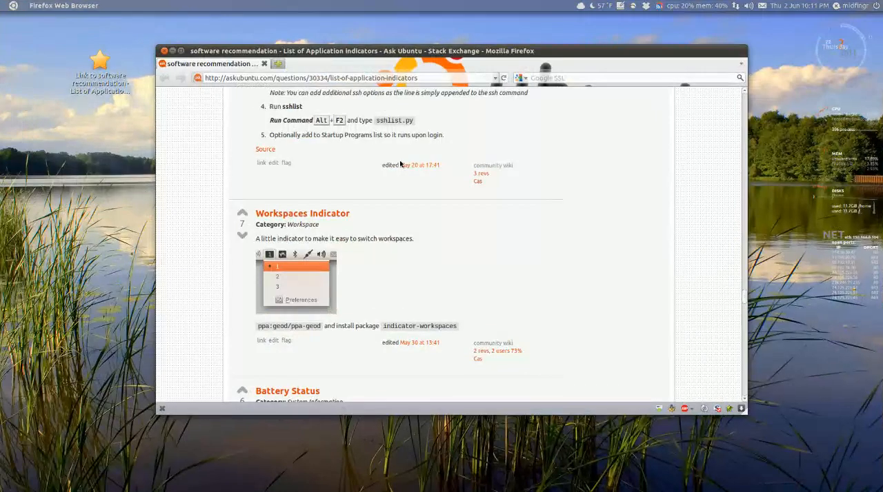
mouse_move(3, 181)
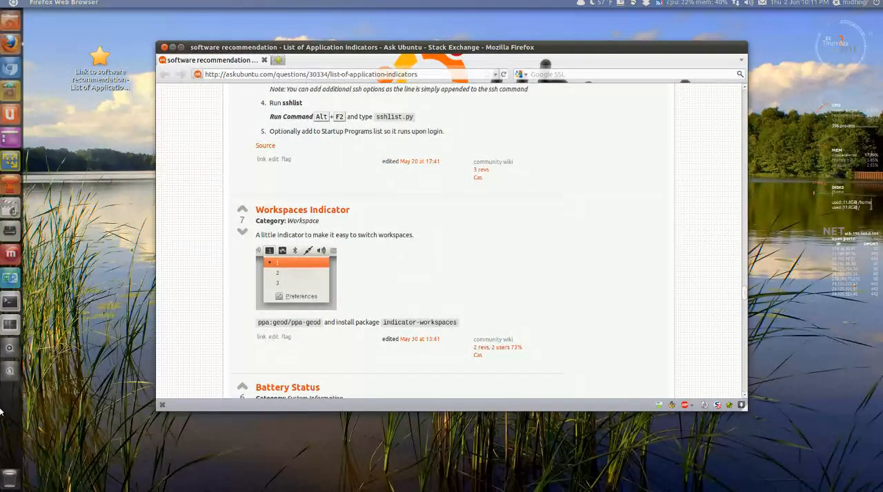
mouse_move(14, 253)
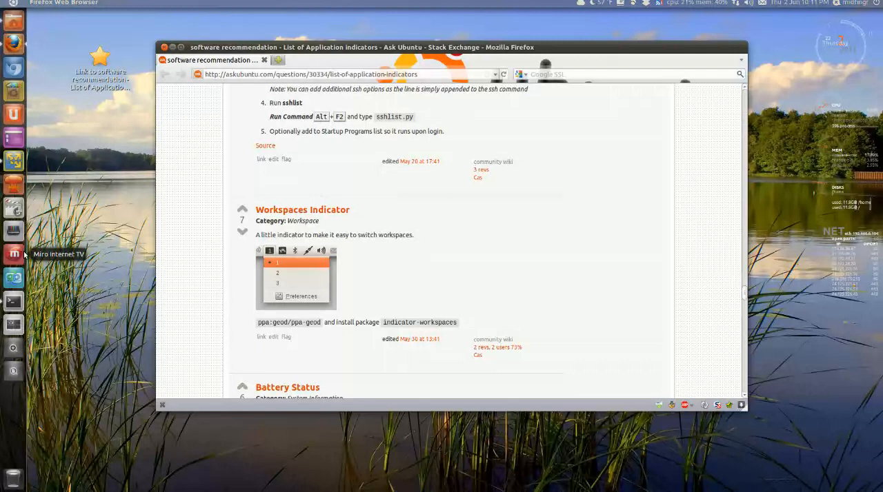
mouse_move(15, 259)
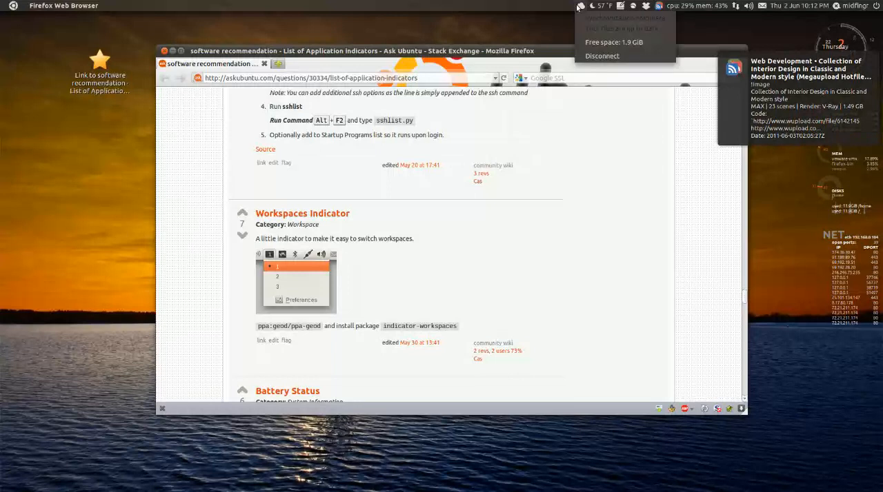
mouse_move(585, 11)
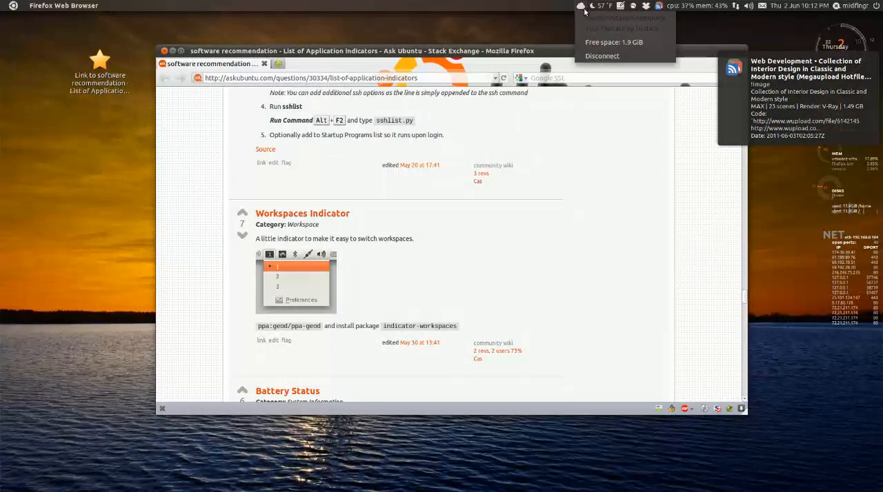
mouse_move(559, 7)
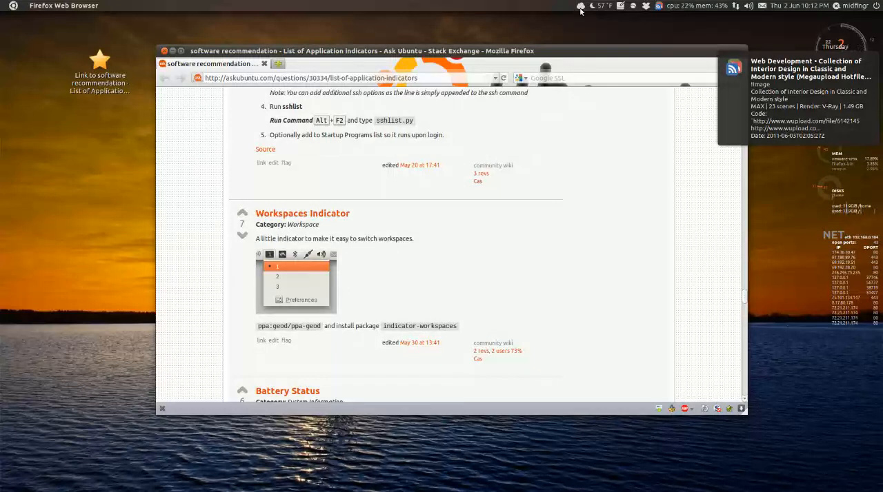
Cycle the RSS feed indicator through three further Web Development headlines
click(600, 5)
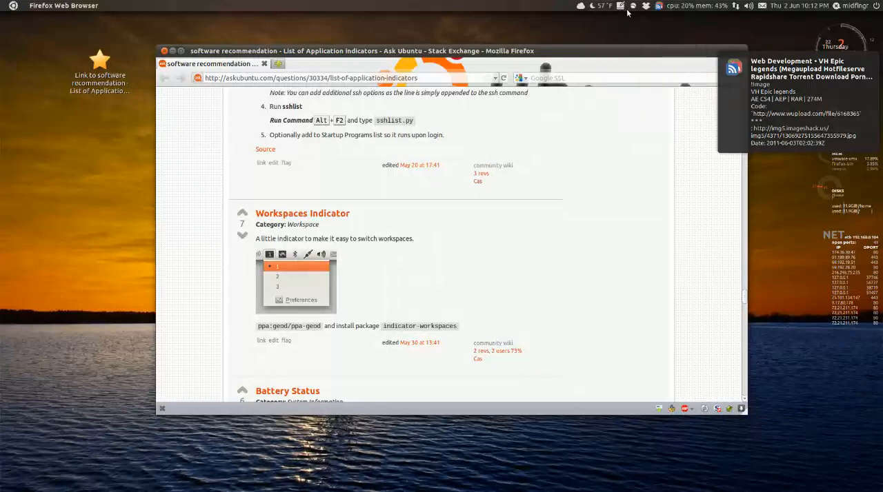
click(632, 5)
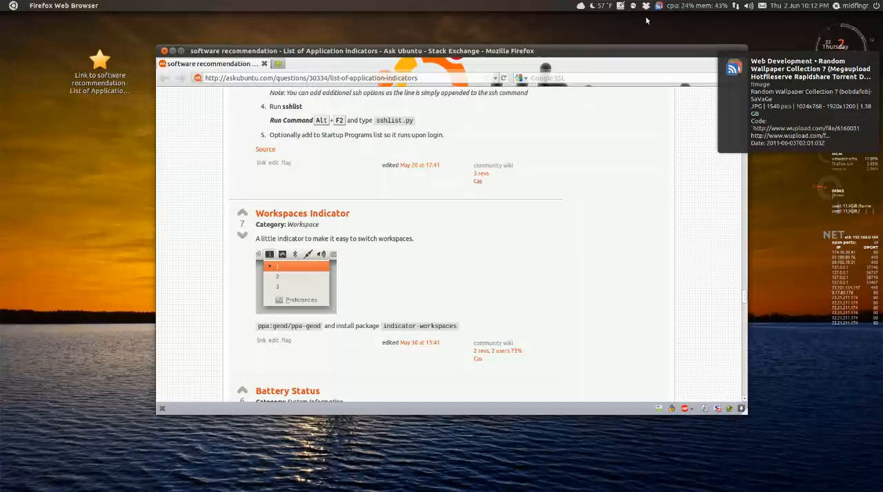
click(646, 5)
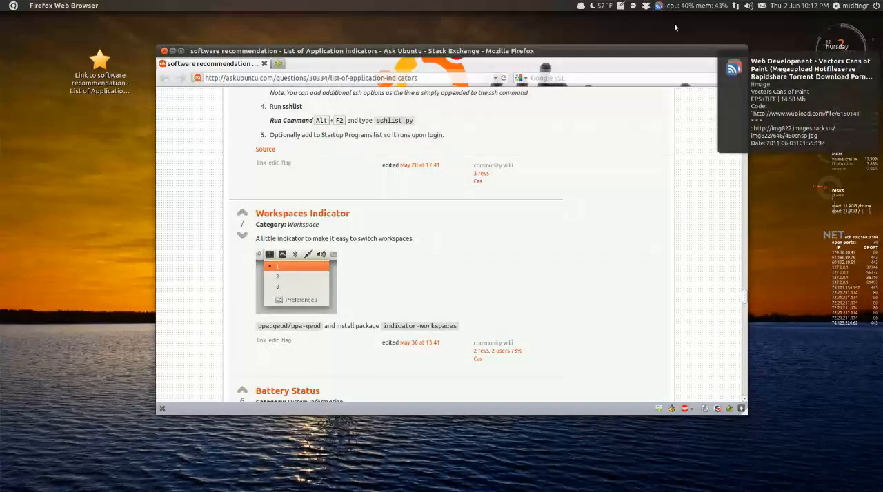
click(660, 5)
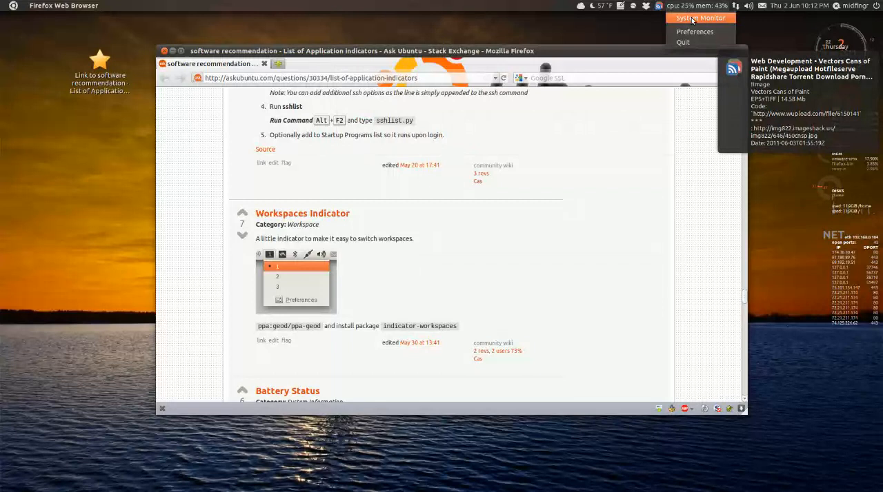
click(699, 18)
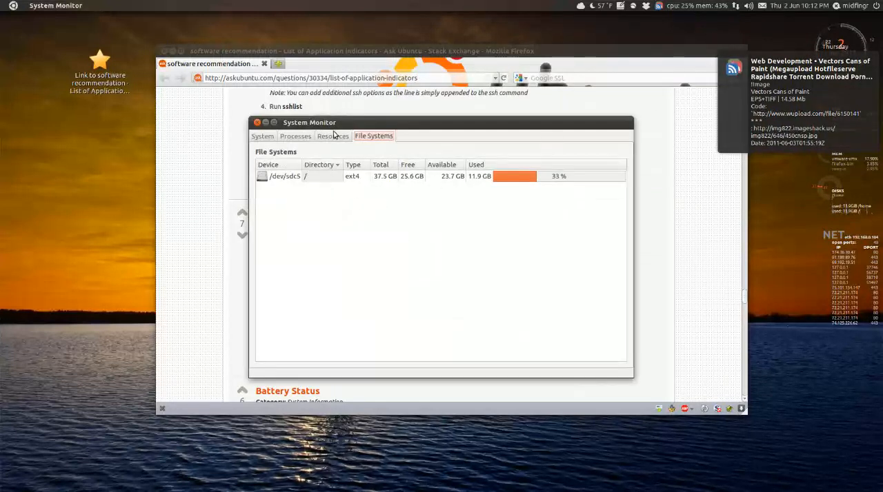
click(332, 135)
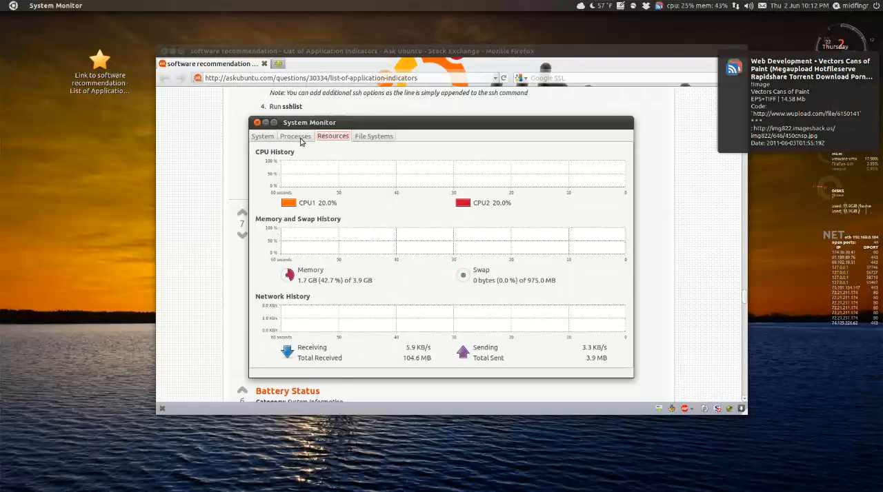
click(374, 136)
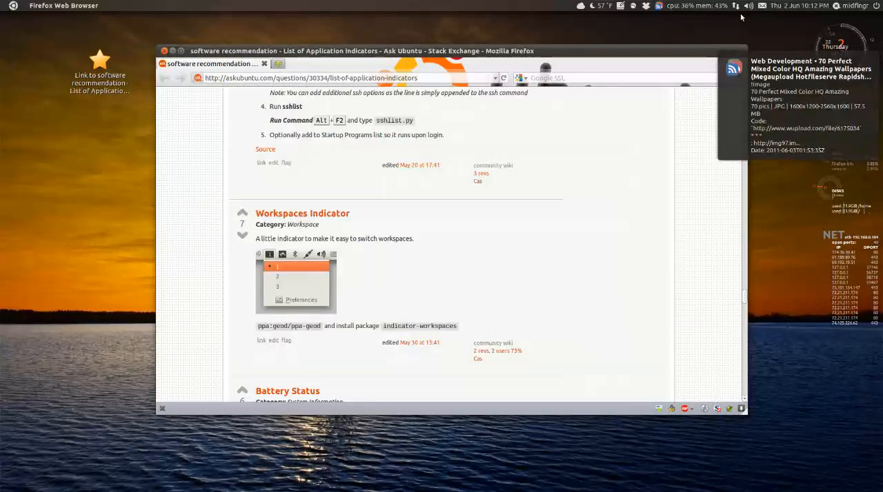
Check the sound menu and messaging indicator, then start a broadcast status post
click(735, 5)
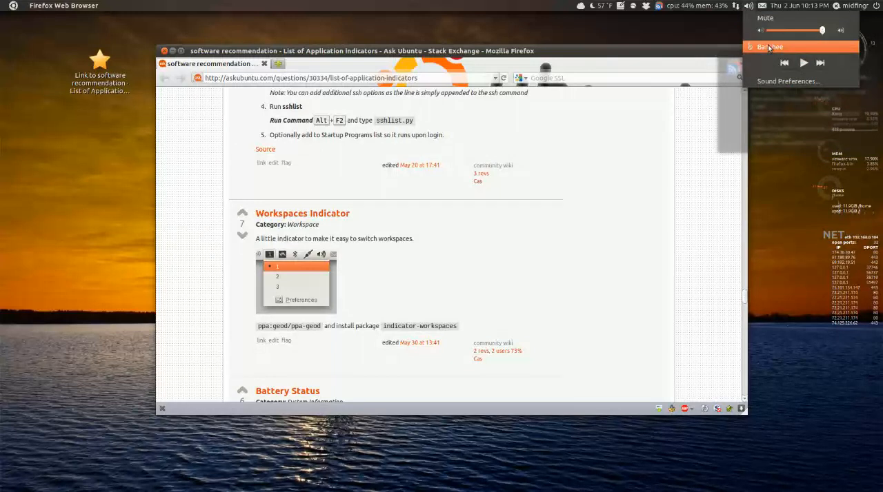
click(762, 6)
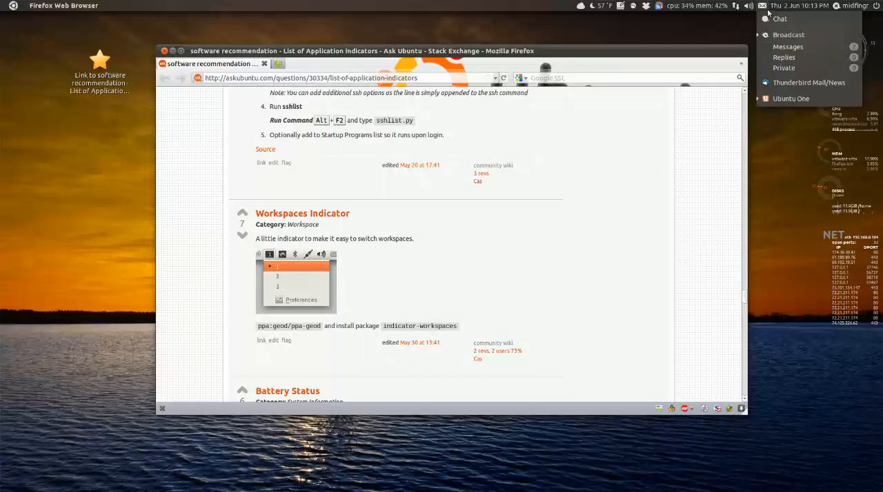
mouse_move(808, 83)
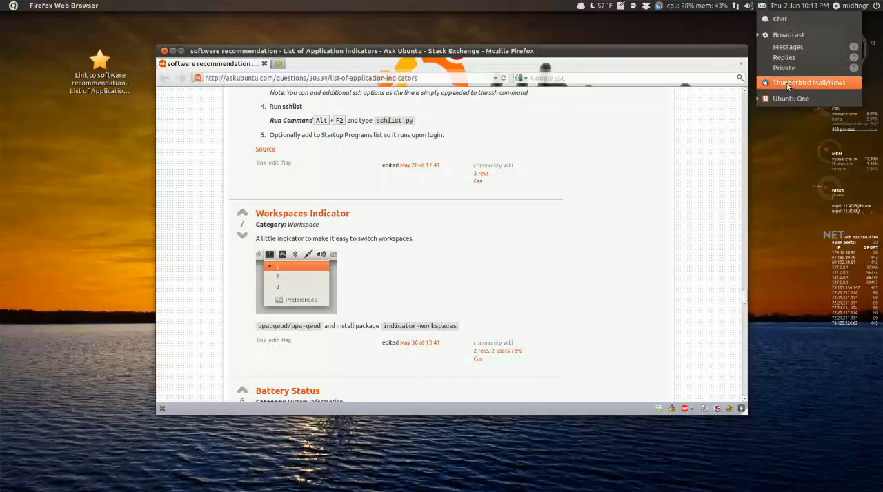
mouse_move(788, 47)
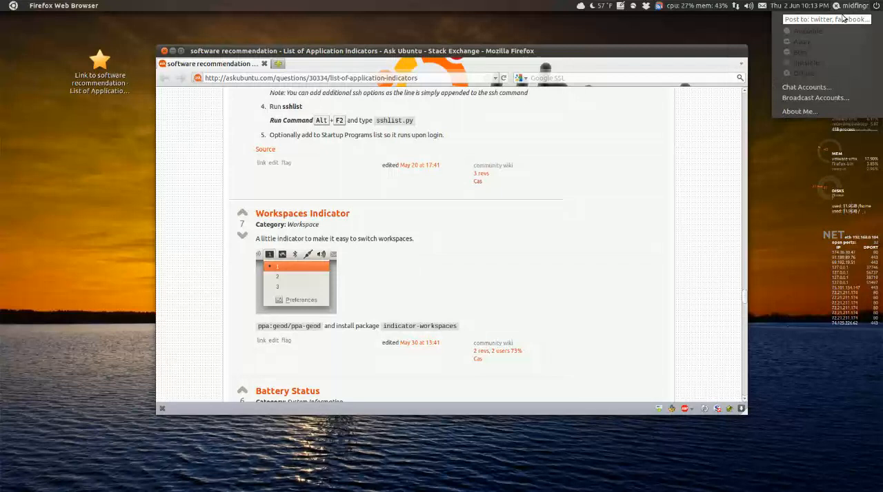
click(825, 18)
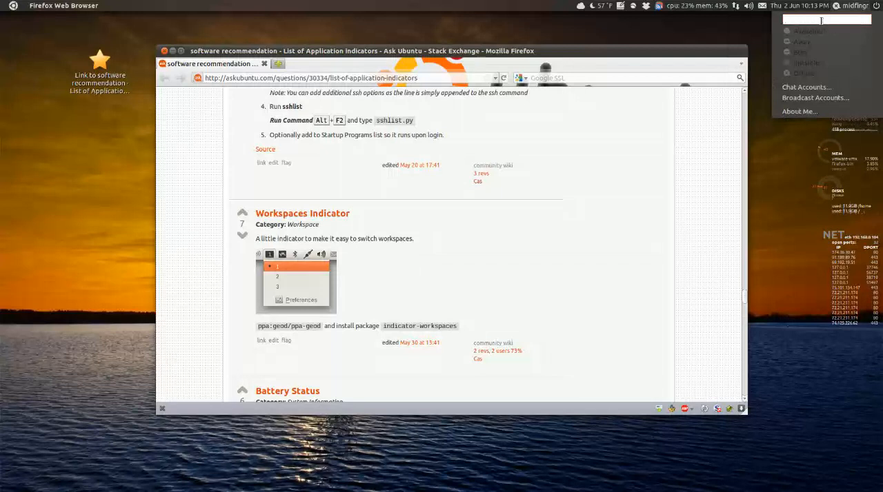
Show the calendar and messaging menus, then the session menu with lock, log out and shut down
click(799, 6)
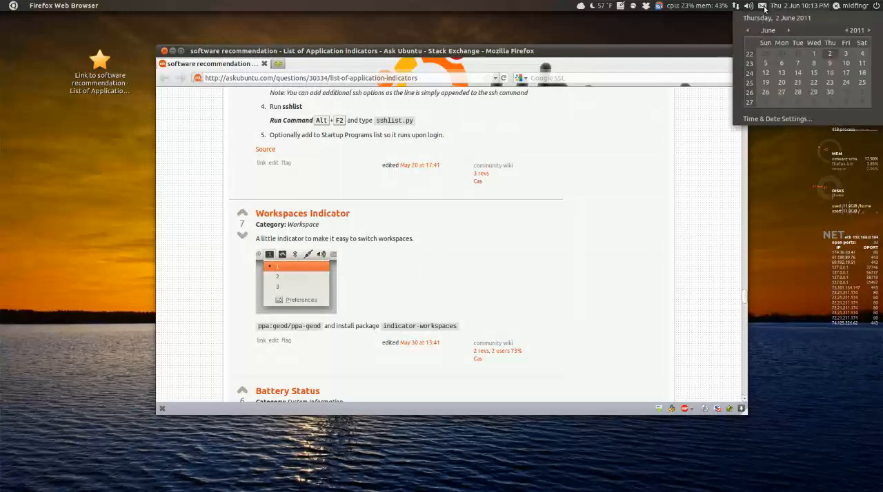
click(748, 5)
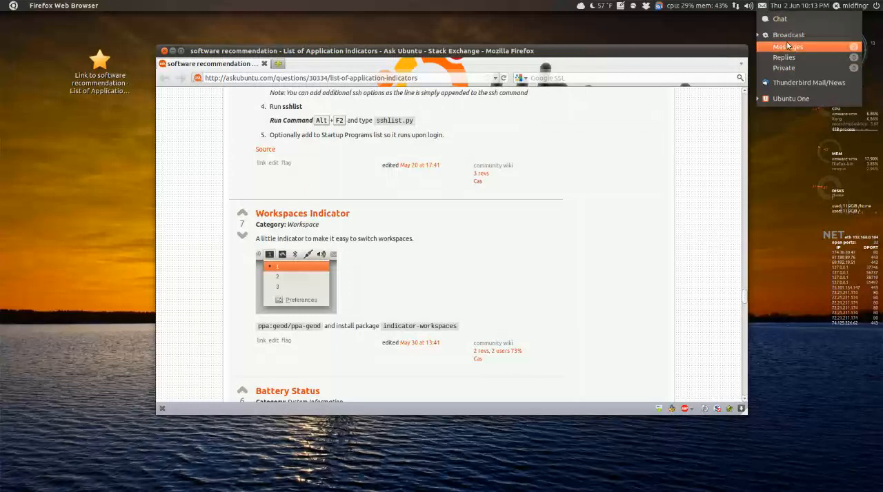
click(794, 6)
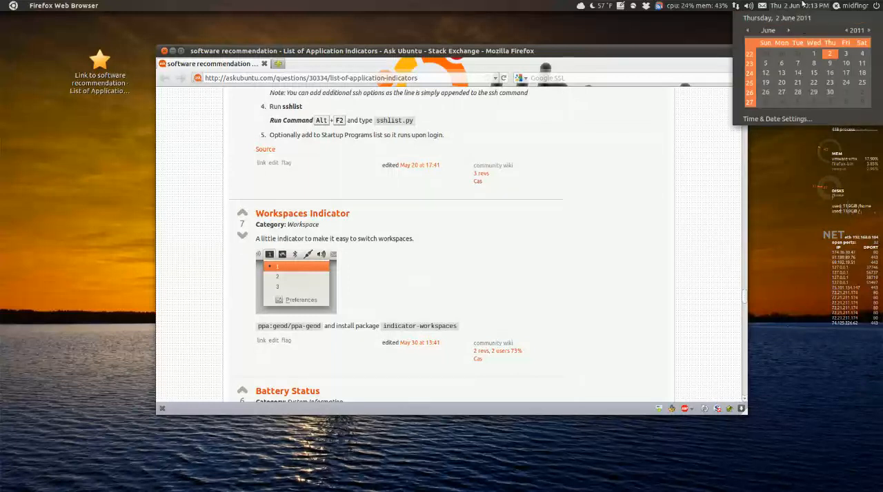
click(838, 5)
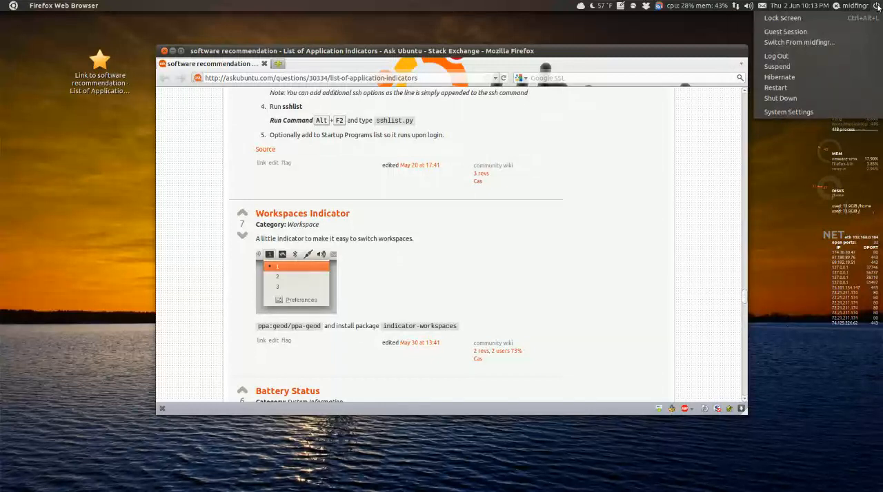
Dismiss the session menu before switching to the VMware Player workspace
click(803, 5)
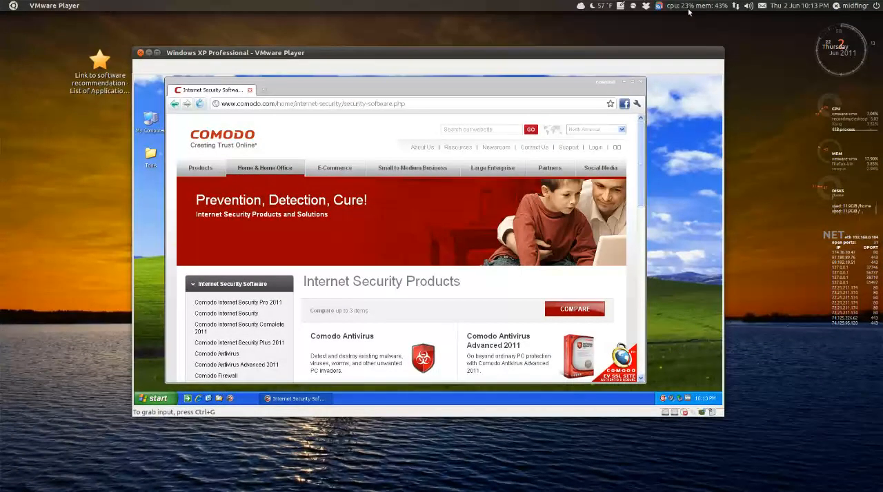
mouse_move(718, 11)
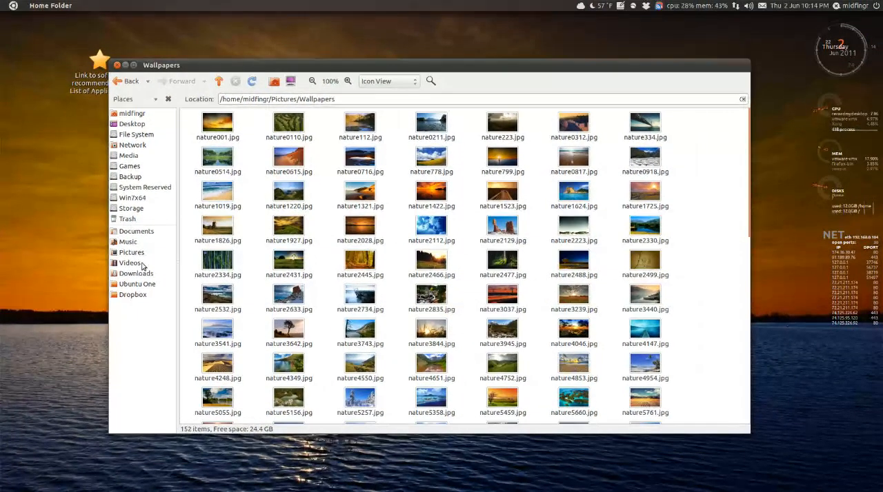
Jump from Wallpapers to Music, then Downloads, and show the Places list
click(127, 242)
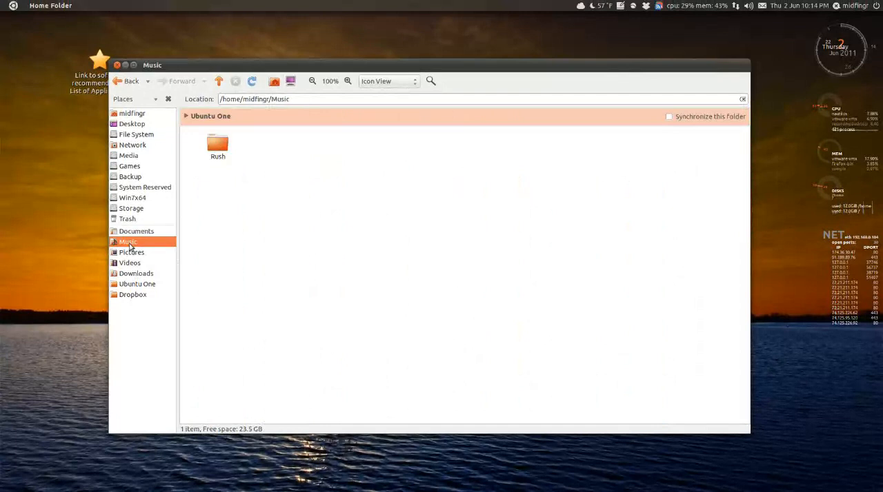
click(135, 271)
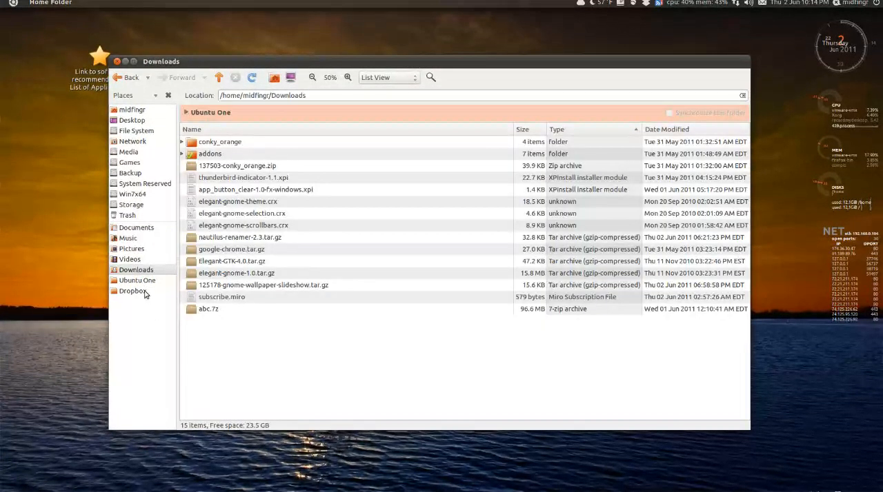
mouse_move(130, 307)
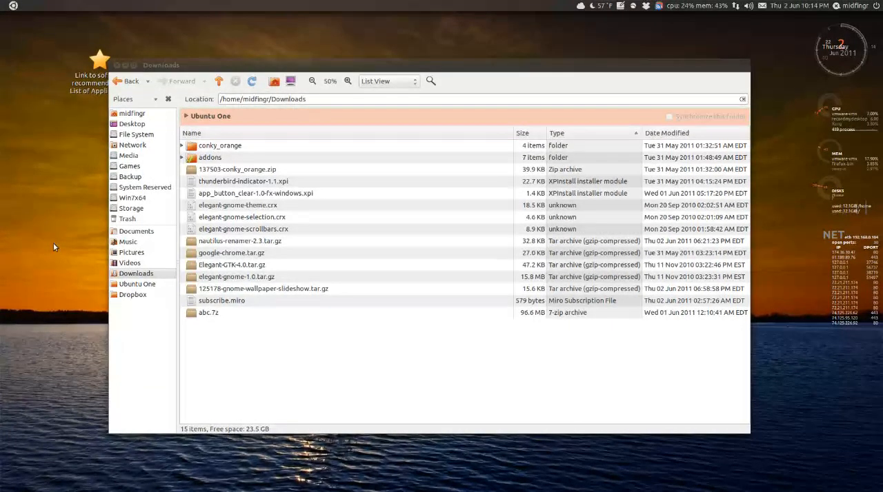
click(127, 6)
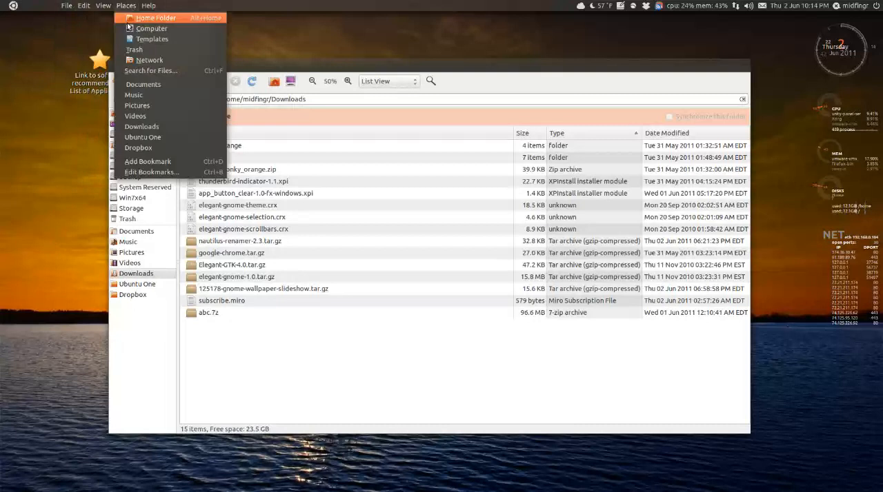
mouse_move(146, 187)
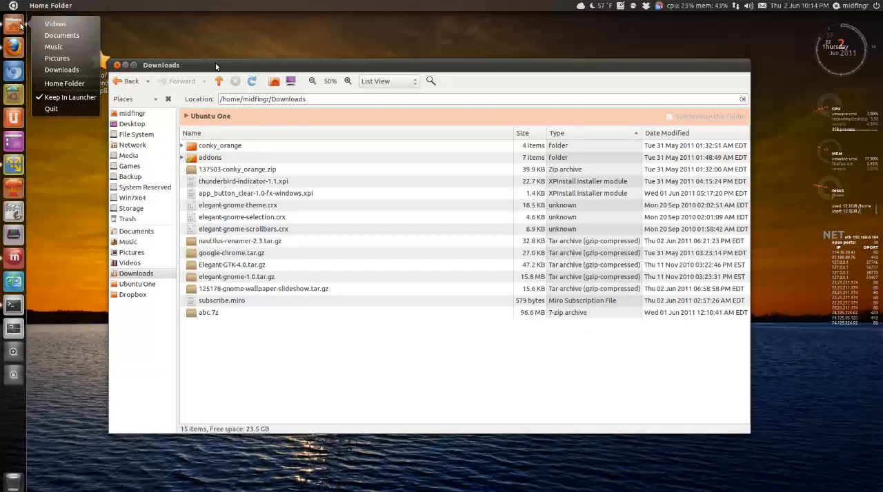
mouse_move(61, 36)
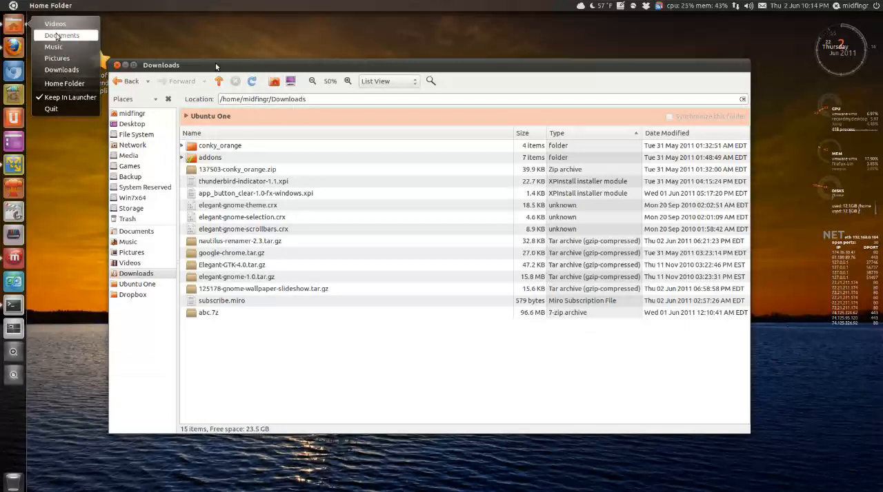
mouse_move(63, 83)
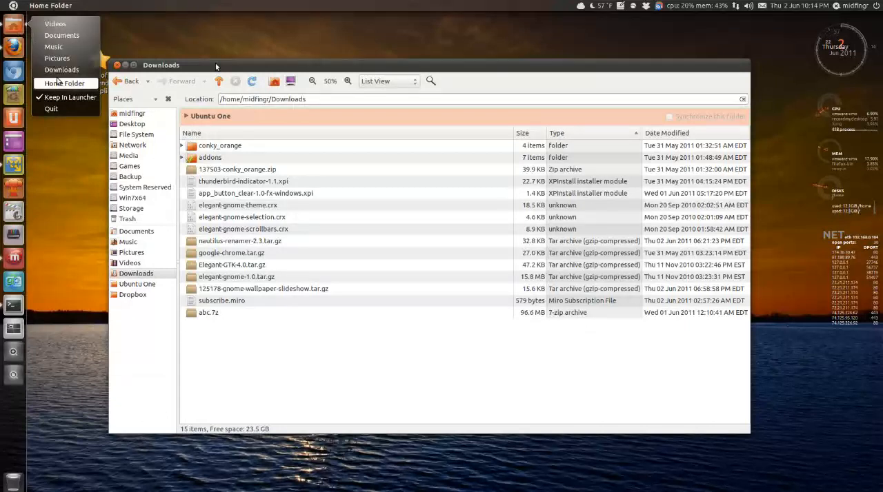
mouse_move(61, 69)
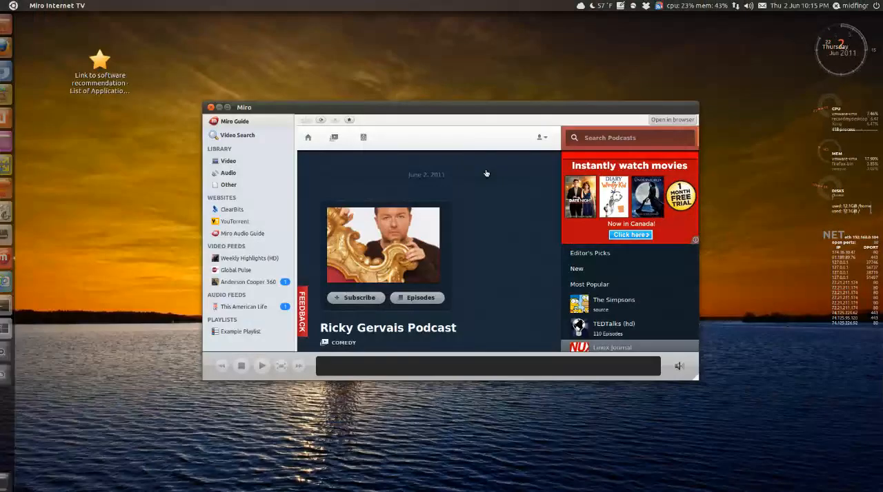
Launch Miro from the launcher to show the Miro Guide with the Ricky Gervais Podcast
click(210, 107)
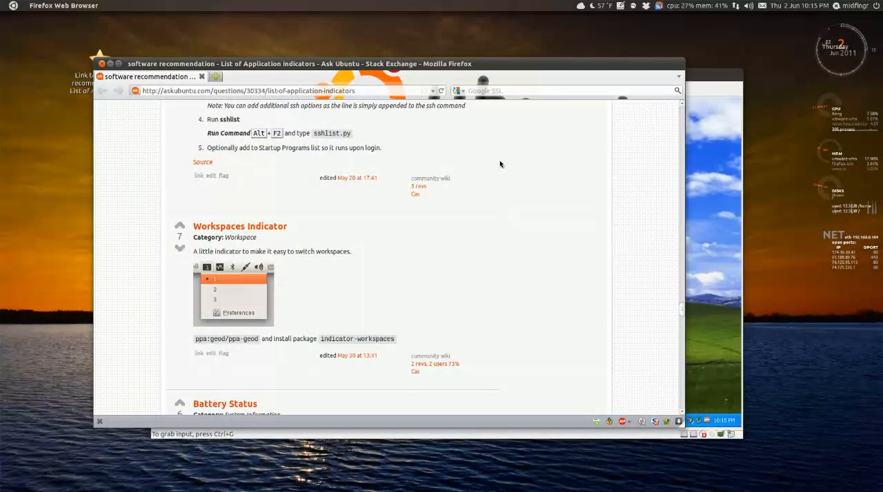
mouse_move(585, 201)
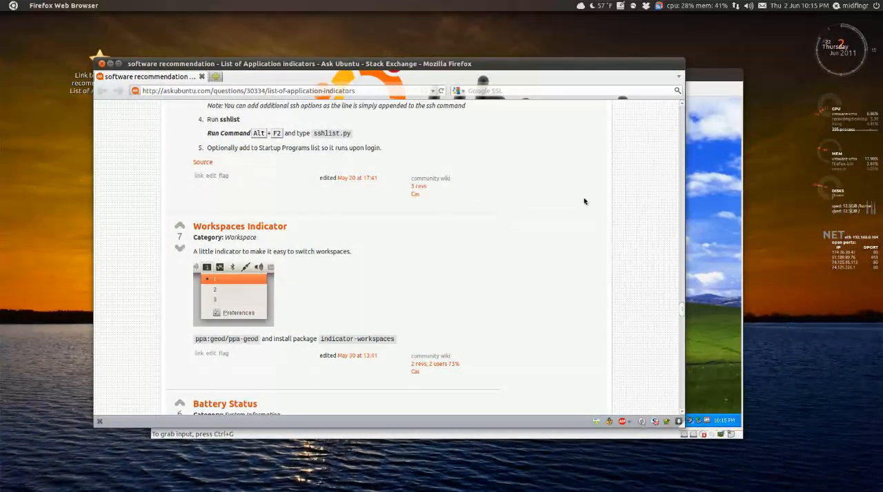
mouse_move(530, 223)
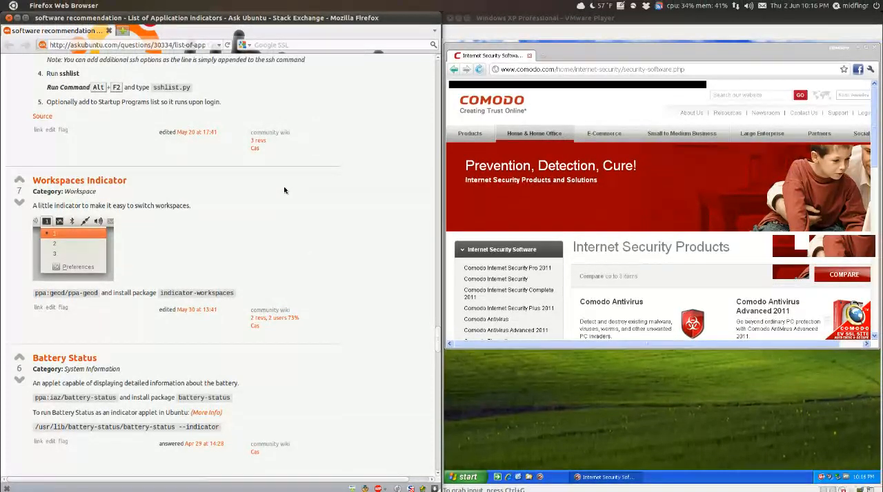
mouse_move(289, 187)
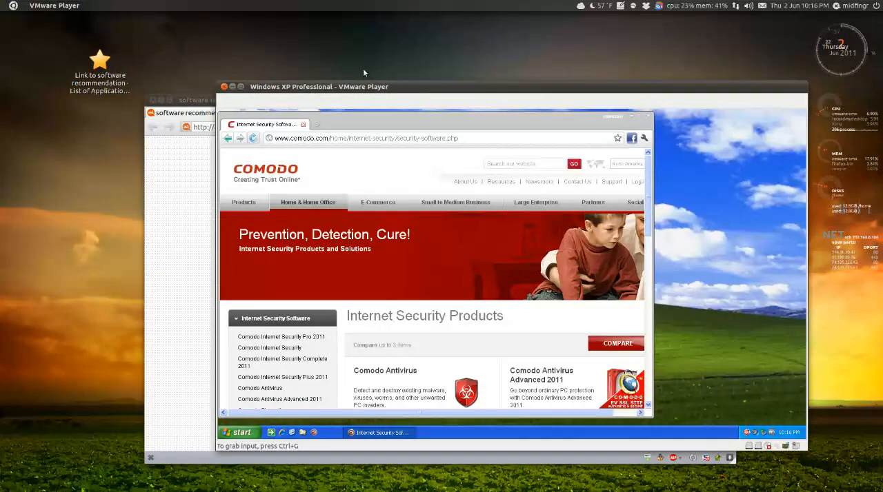
mouse_move(370, 90)
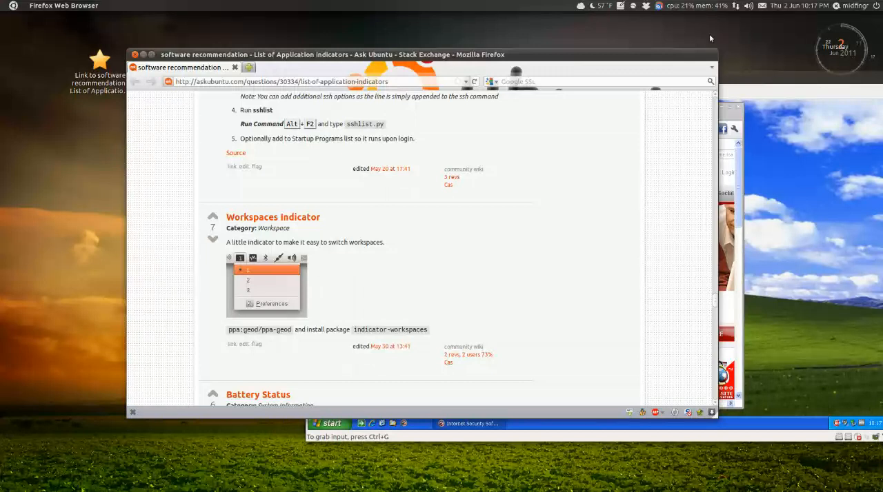
mouse_move(830, 14)
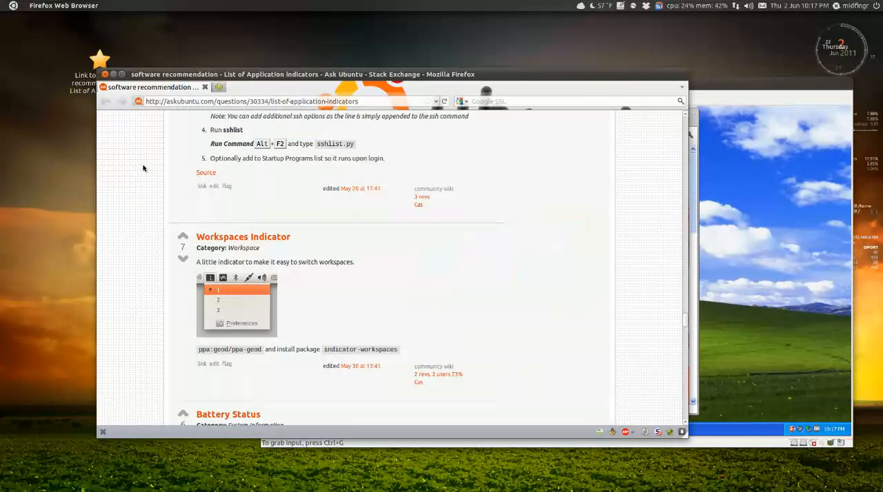
mouse_move(490, 186)
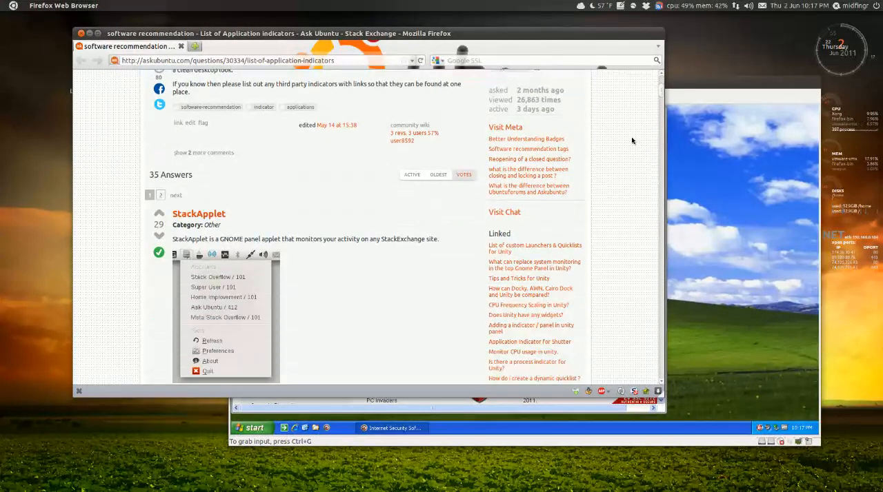
Scroll the Ask Ubuntu indicators page down to the System Load Indicator and Ejecter entries
scroll(down, 3)
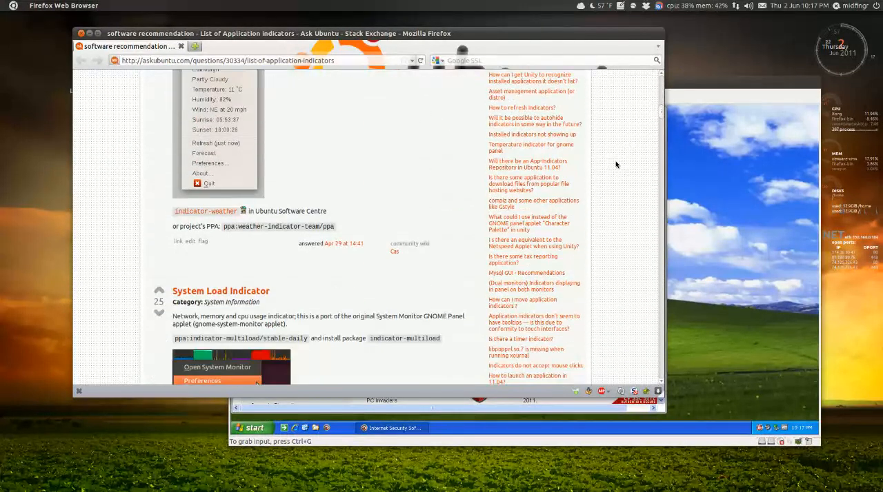
scroll(down, 3)
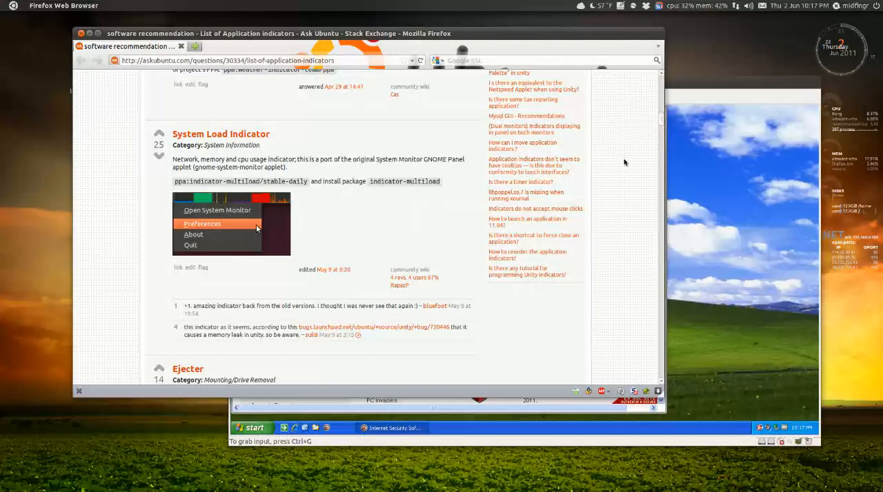